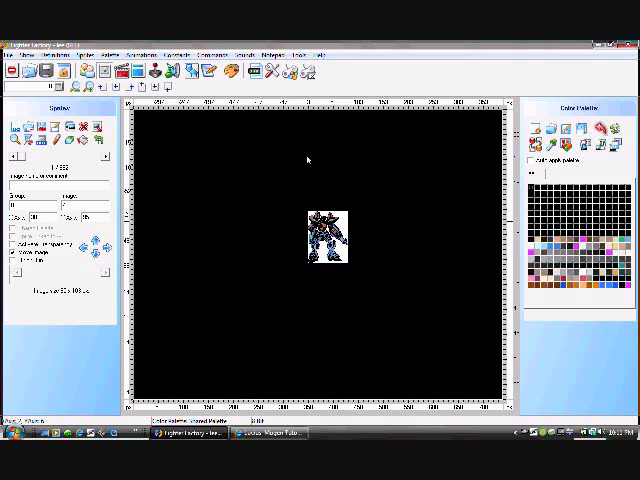
mouse_move(416, 280)
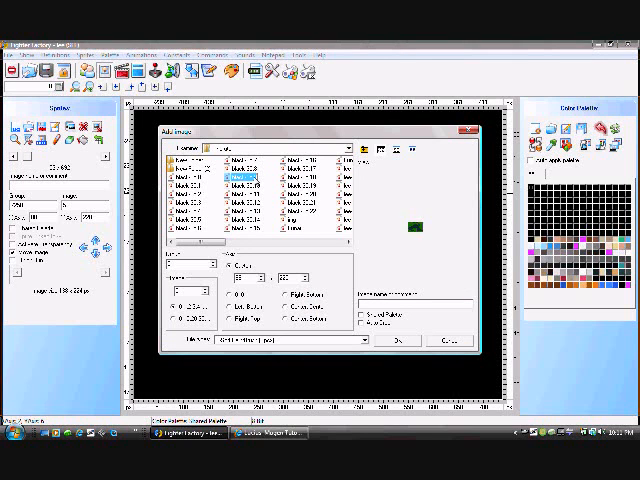
Step: Add the projectile image file as a new character sprite and acknowledge the confirmation
left_click(240, 184)
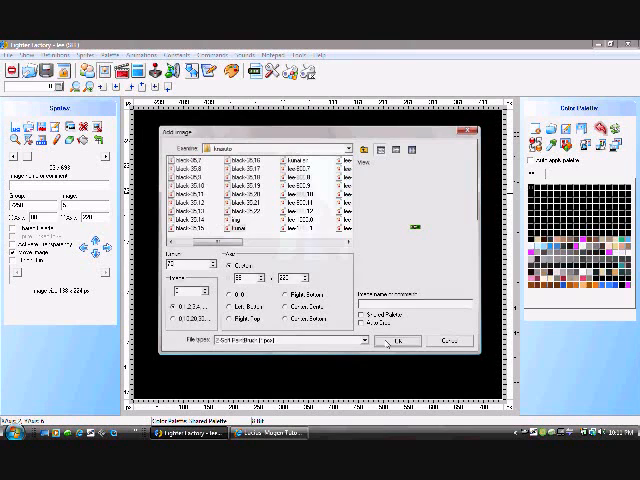
left_click(400, 342)
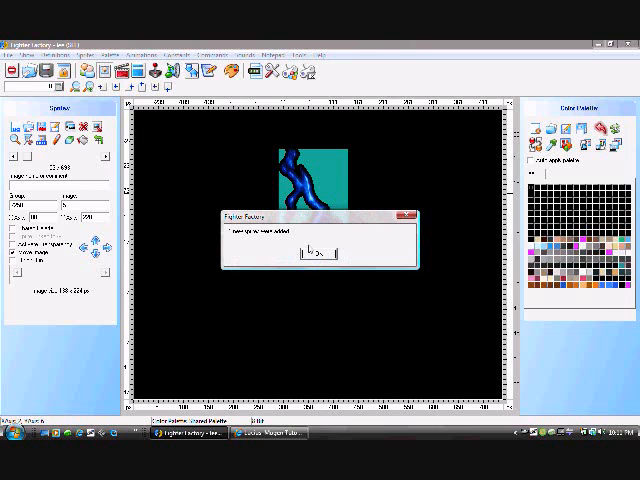
left_click(316, 252)
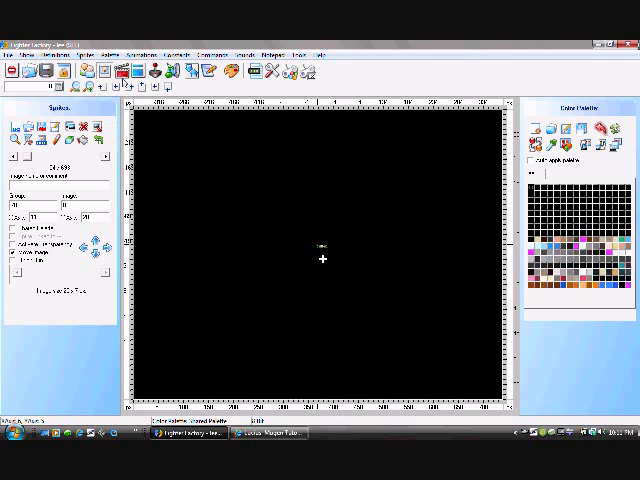
Step: Go to the Animations editor and bring up the frame timeline's context menu
left_click(124, 72)
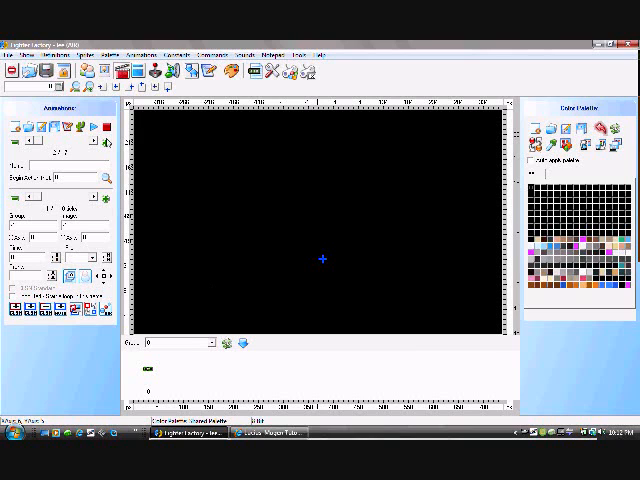
left_click(212, 342)
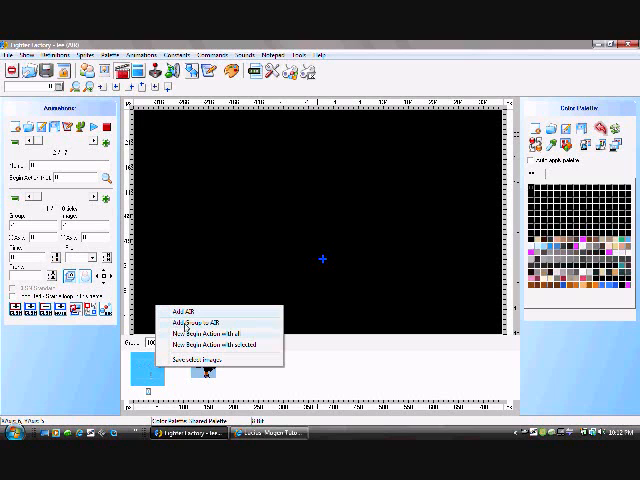
Step: Add a frame to the animation from the context menu
left_click(208, 344)
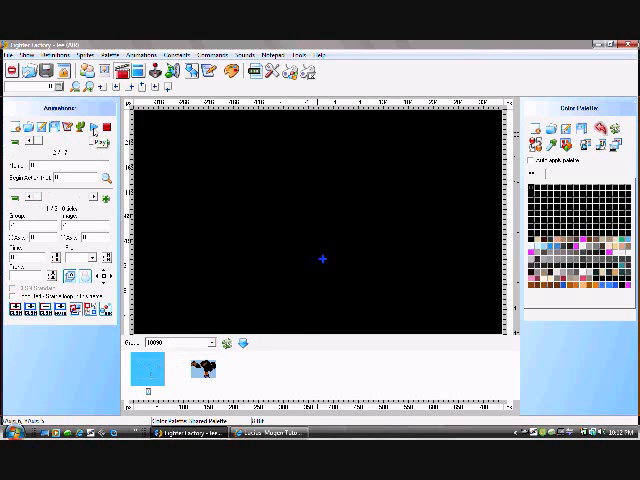
mouse_move(352, 238)
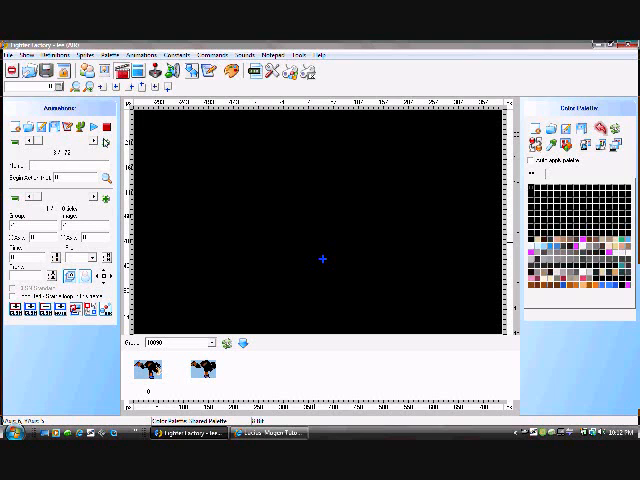
left_click(204, 344)
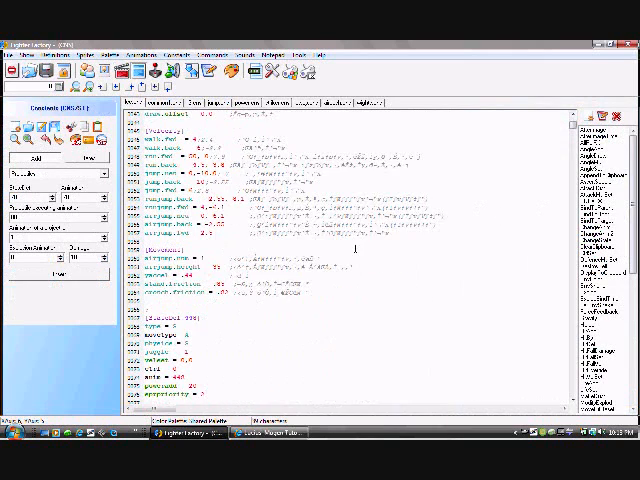
scroll("down", 3)
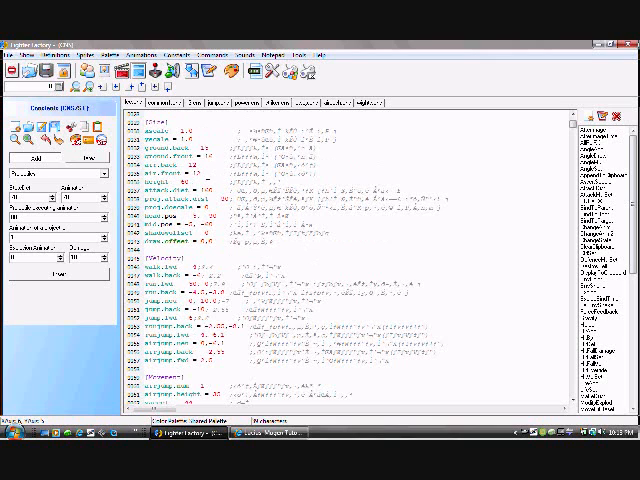
scroll("down", 3)
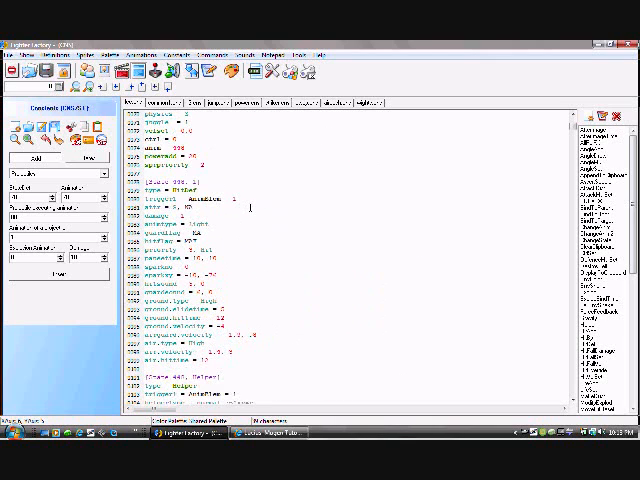
scroll("down", 3)
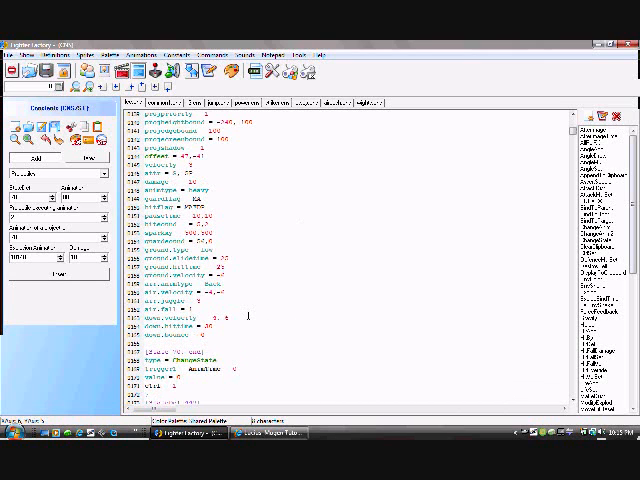
scroll("up", 3)
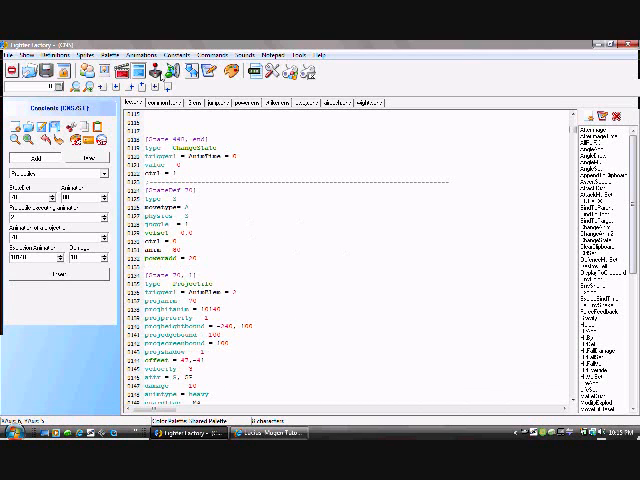
scroll("down", 3)
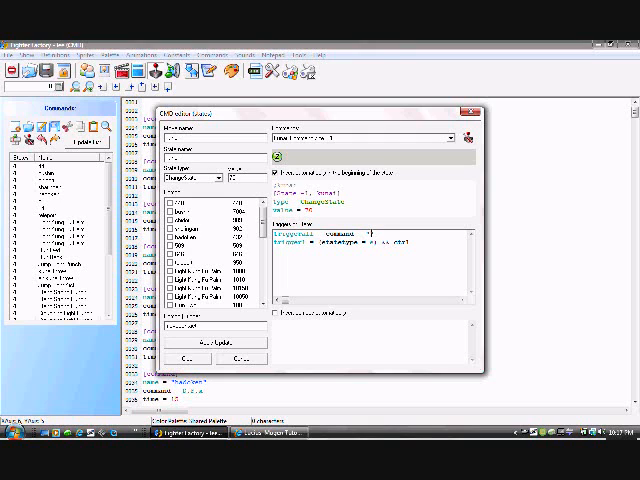
mouse_move(392, 216)
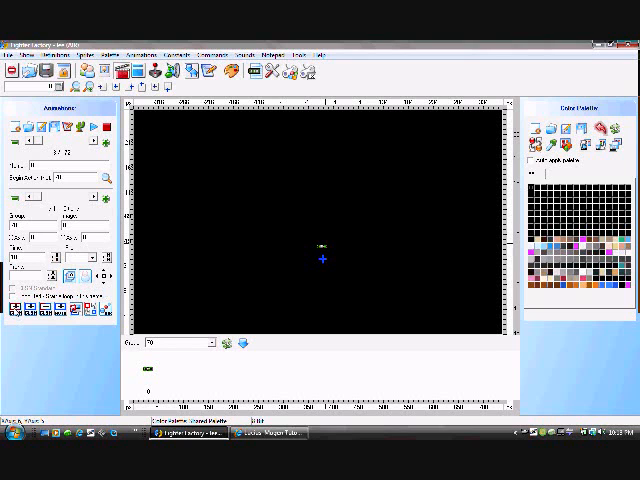
Step: Draw a Clsn1 attack box over the sprite just above the frame's axis
left_click_drag(136, 126, 172, 152)
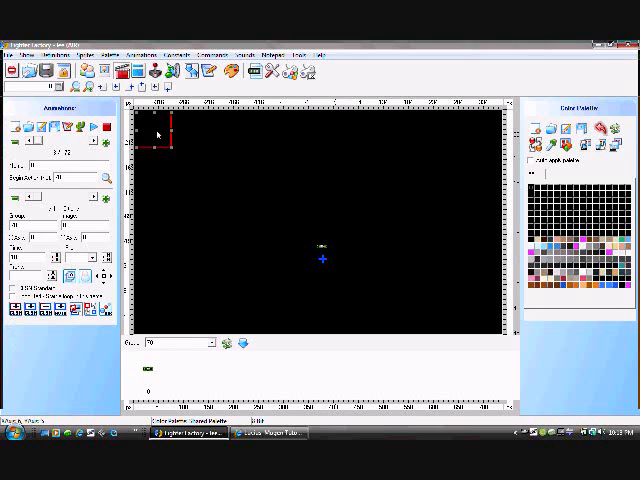
left_click(320, 258)
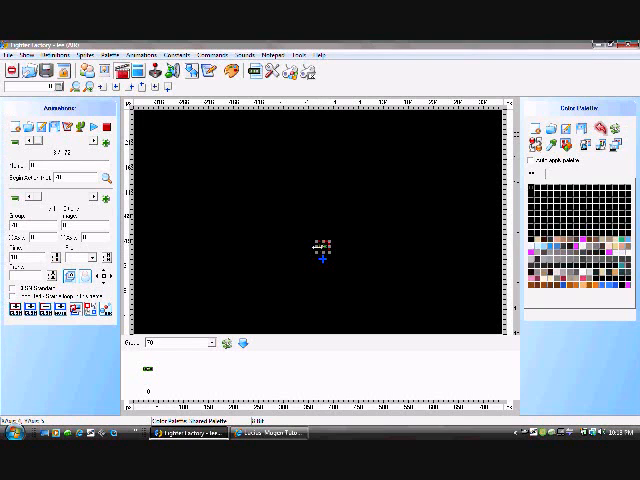
mouse_move(260, 264)
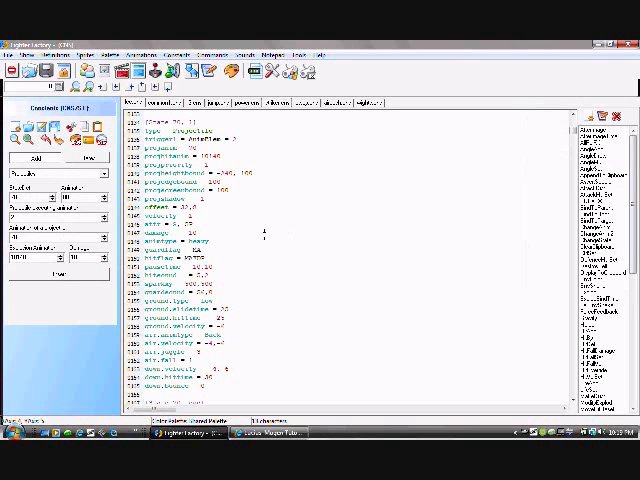
Step: Scroll the CNS state code to the block of projectile parameters
scroll("down", 3)
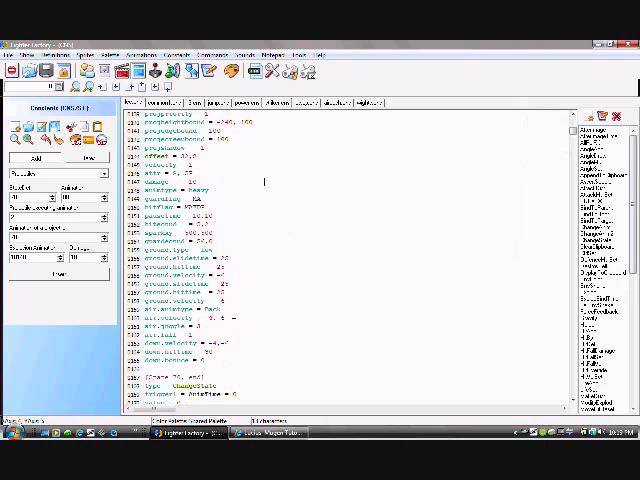
scroll("up", 3)
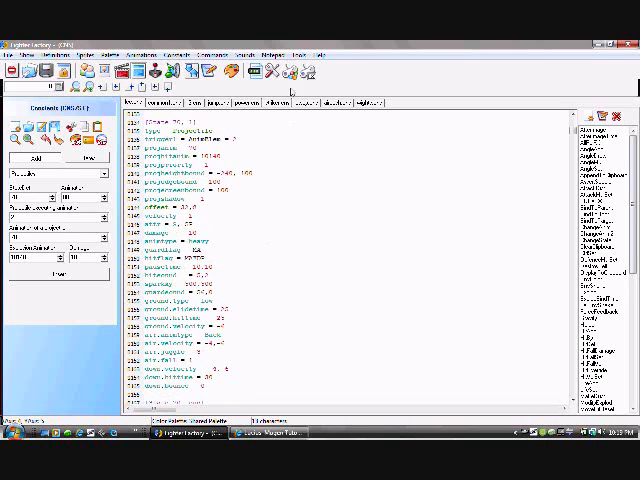
scroll("down", 3)
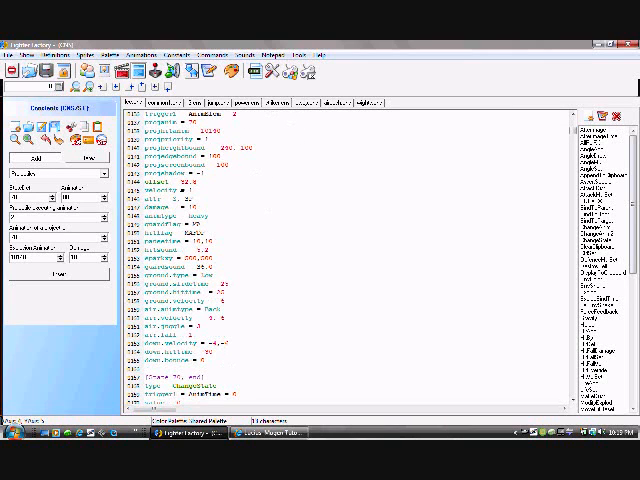